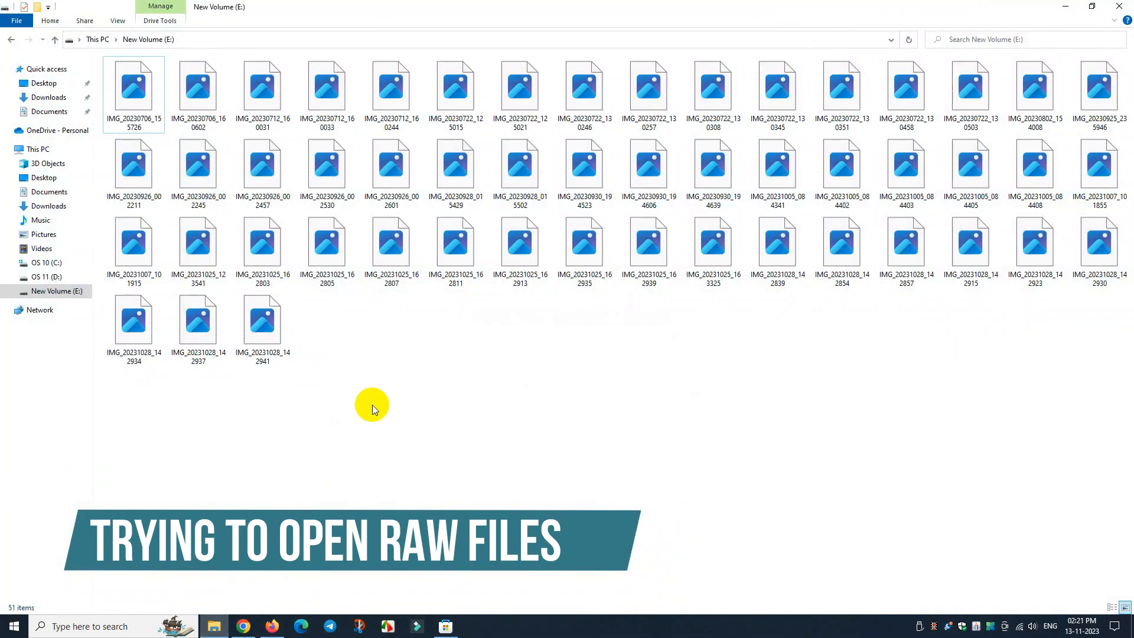
# Step: Check that a DNG file opens, close the viewer, and launch Microsoft Store
pyautogui.click(647, 249)
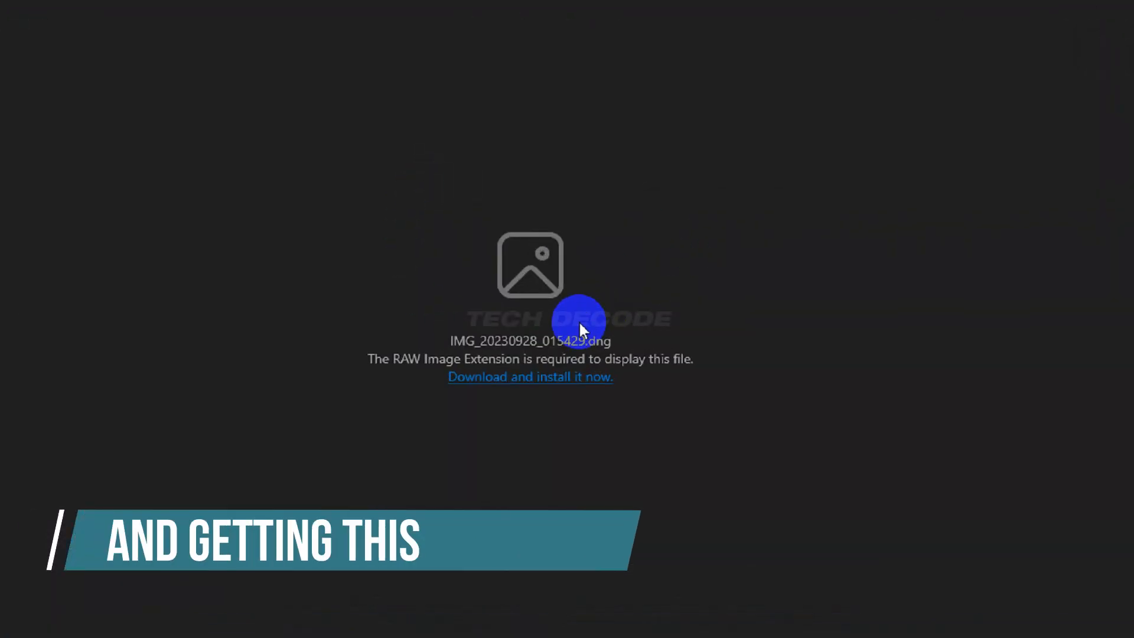
pyautogui.moveTo(793, 356)
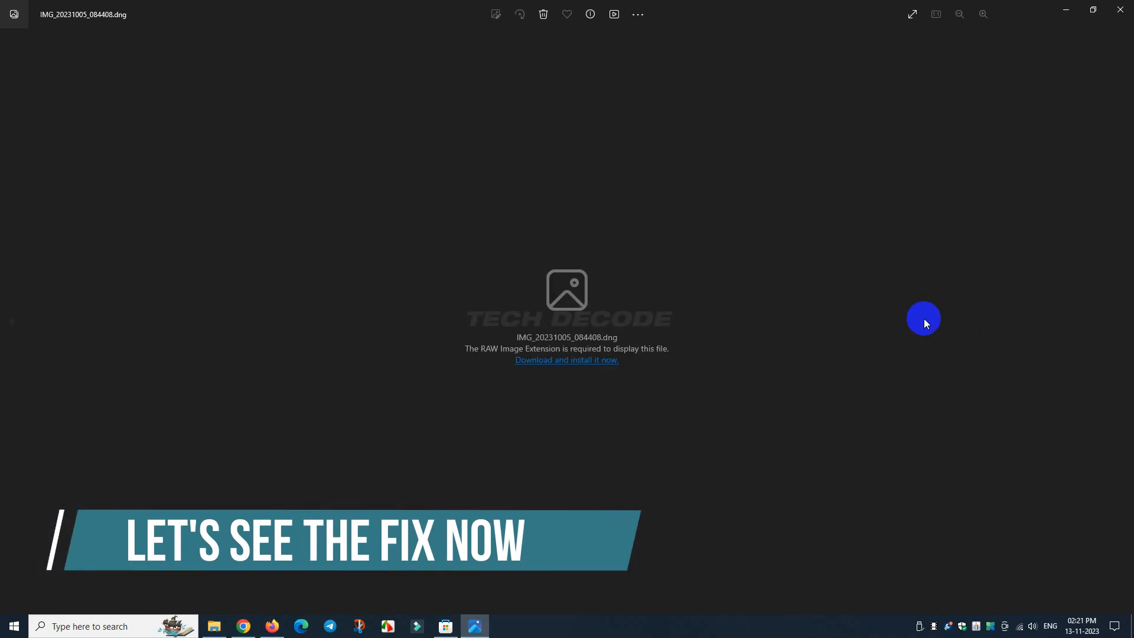
pyautogui.click(213, 626)
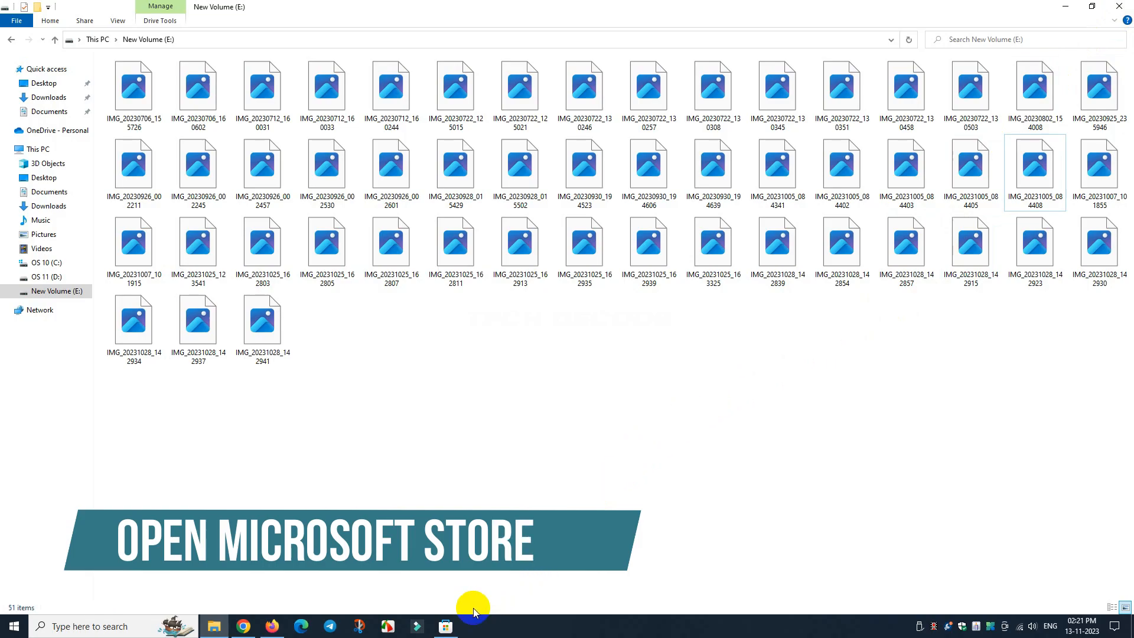
pyautogui.click(445, 626)
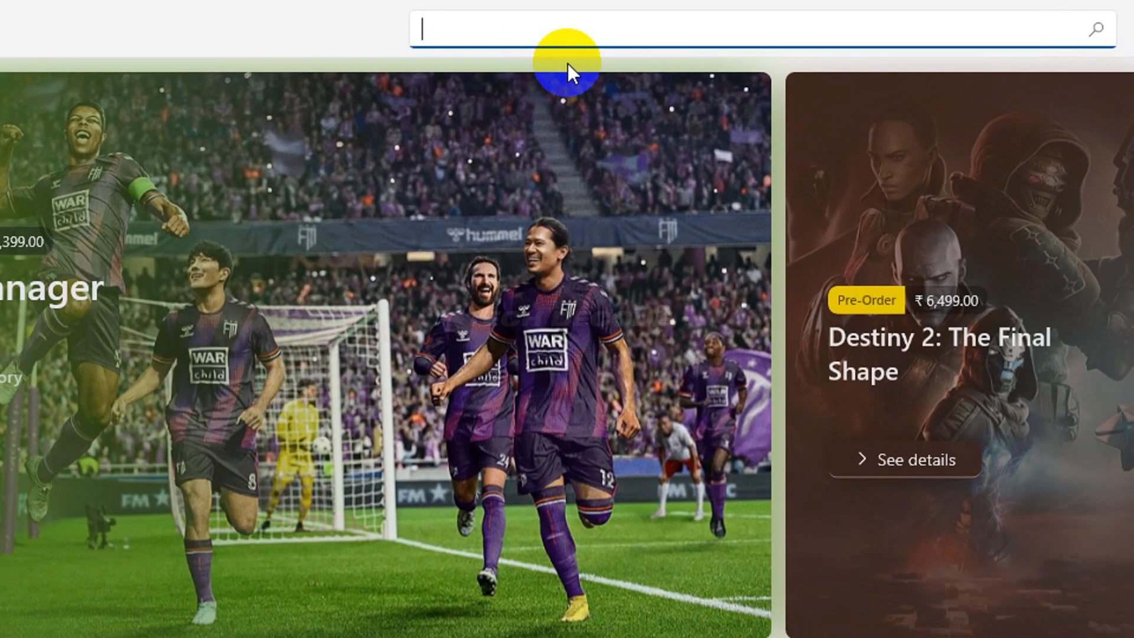
# Step: Search the store for 'raw image extension' and start installing Raw Image Extension
pyautogui.write('raw image')
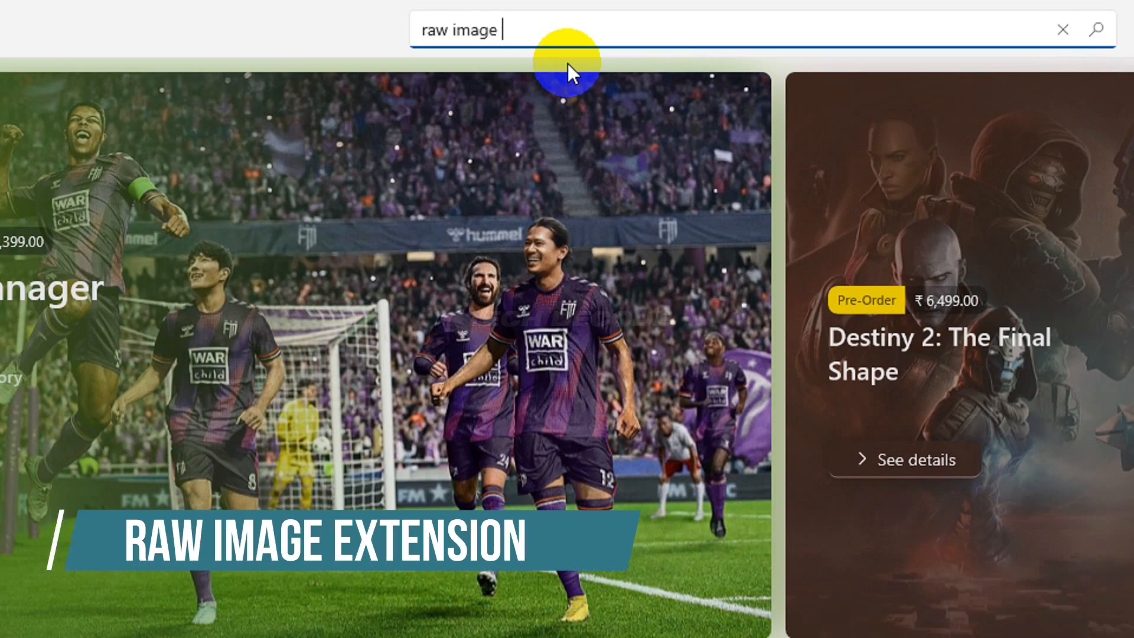
pyautogui.write('extension')
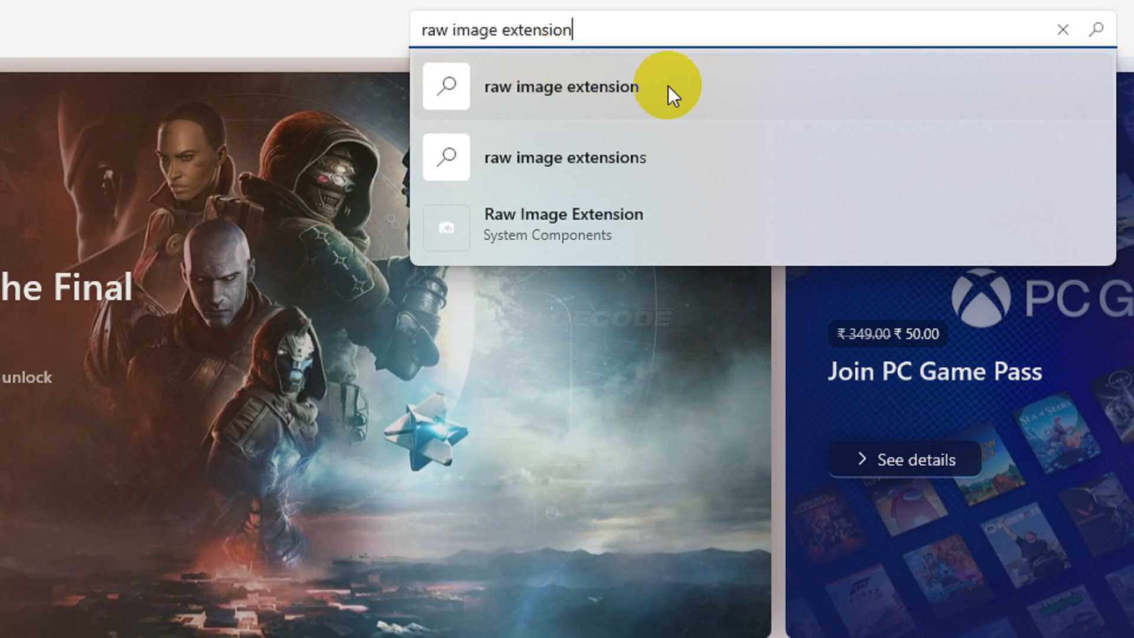
pyautogui.click(560, 86)
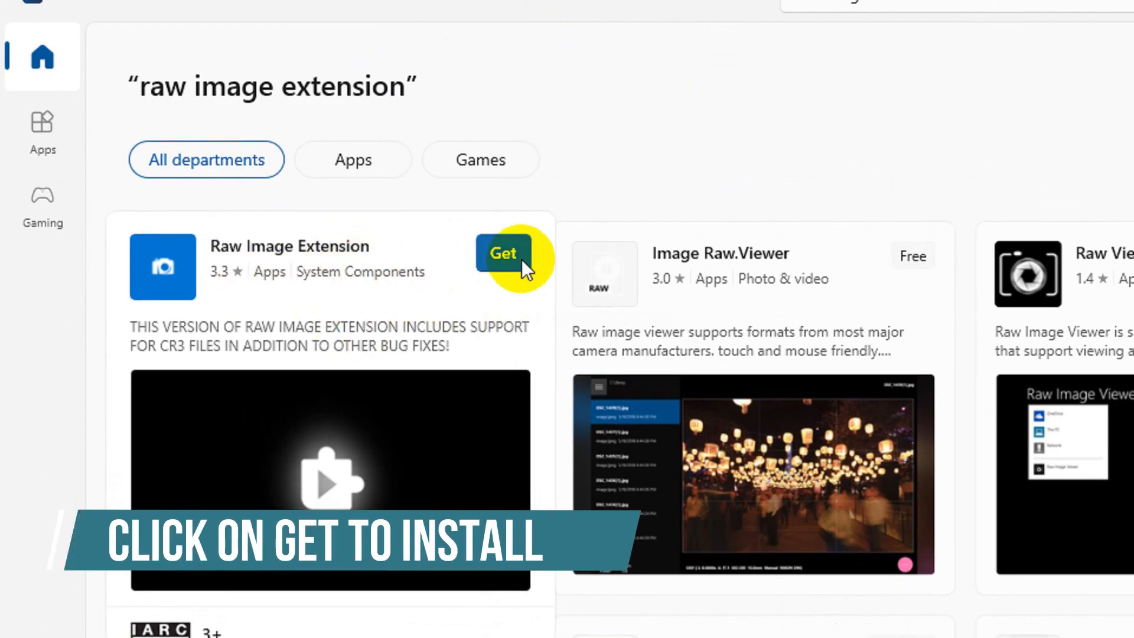
pyautogui.click(503, 254)
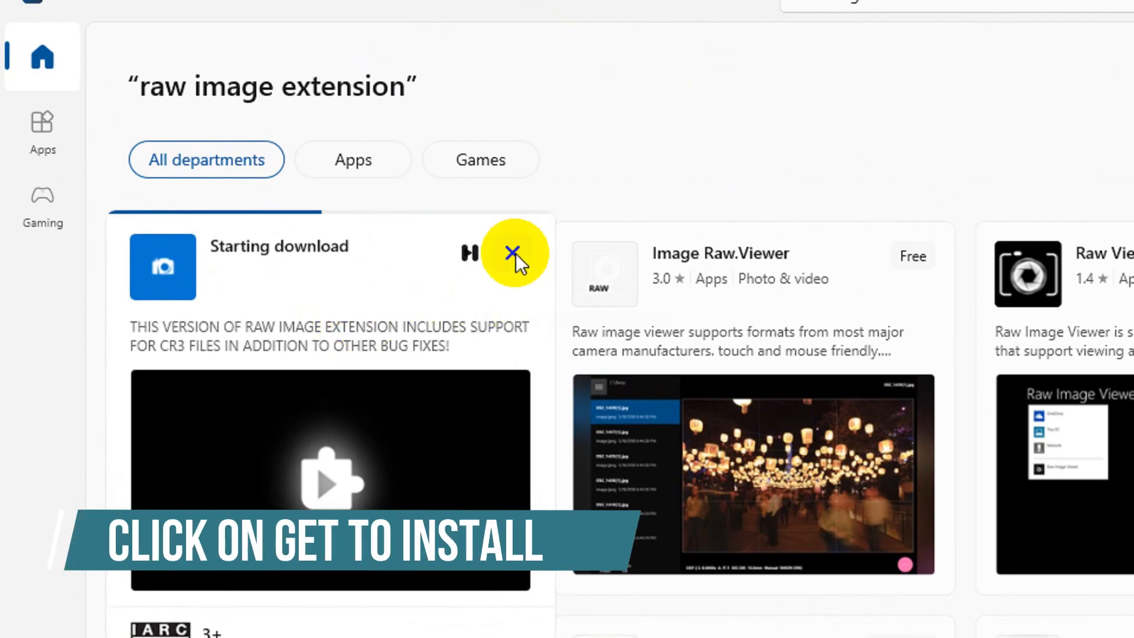
pyautogui.moveTo(522, 296)
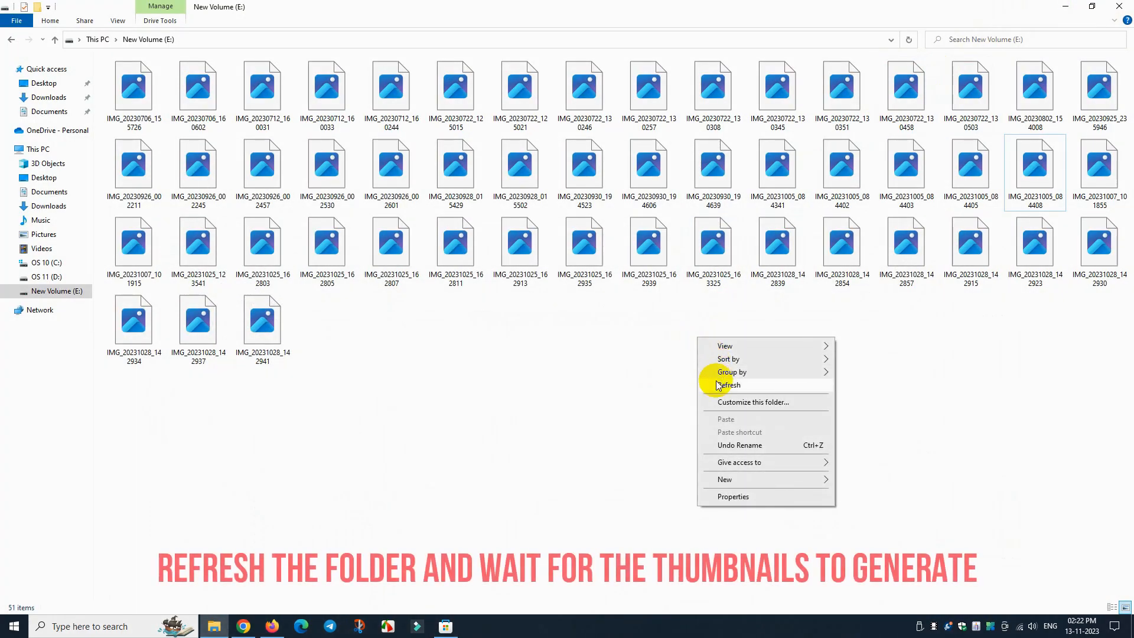
# Step: Refresh the E: folder so the DNG files regenerate photo thumbnails
pyautogui.click(729, 384)
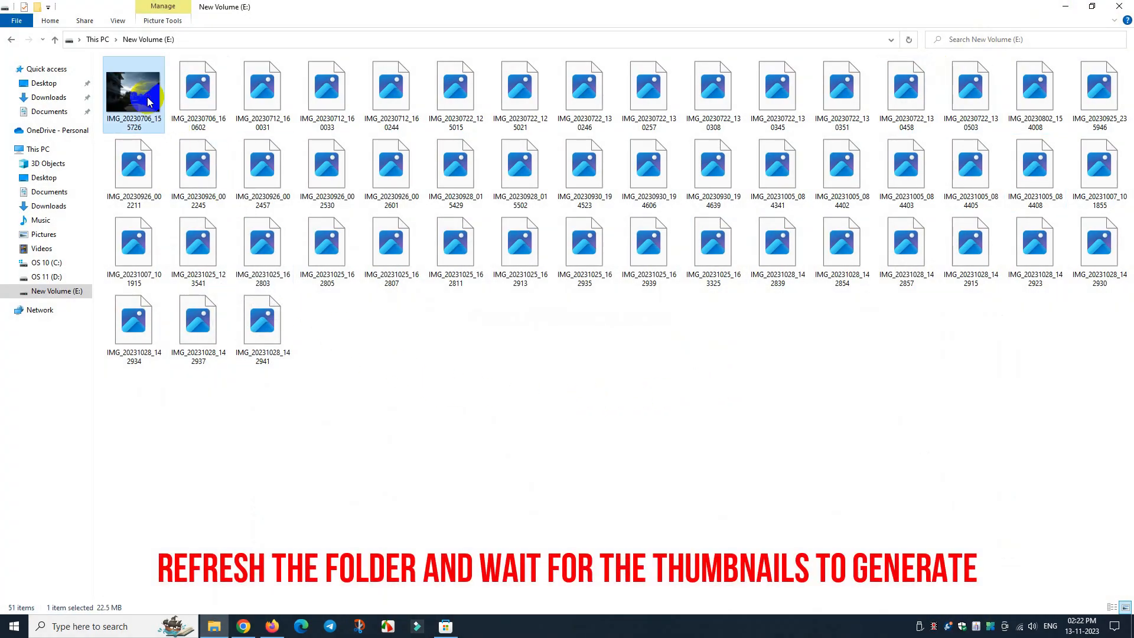
pyautogui.doubleClick(133, 90)
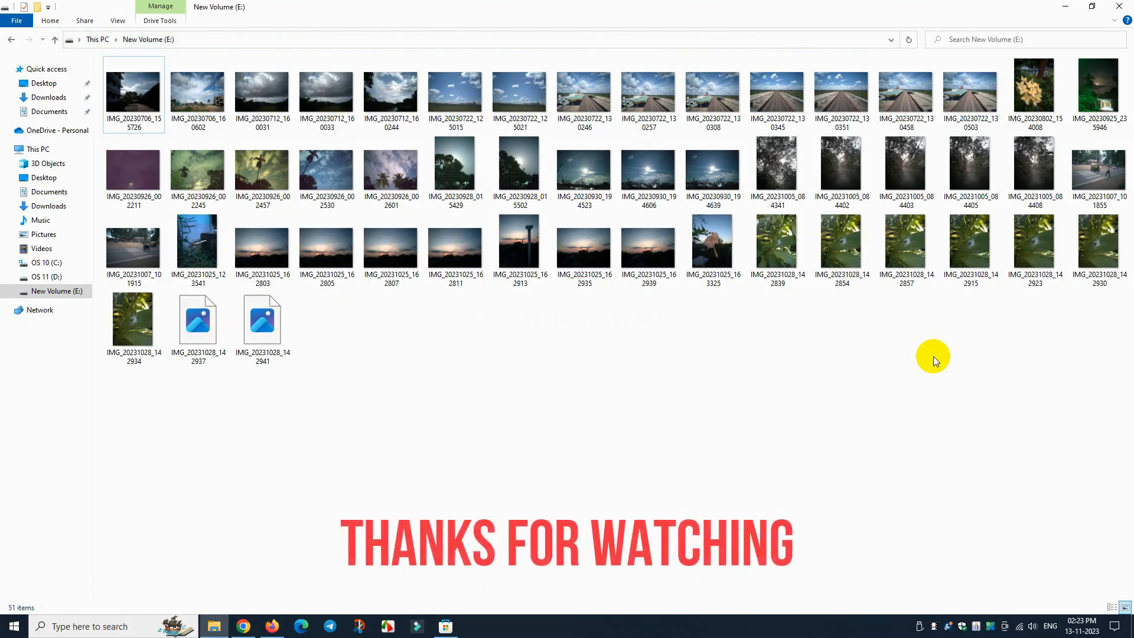
# Step: Open a DNG photo in the Photos app
pyautogui.click(1064, 7)
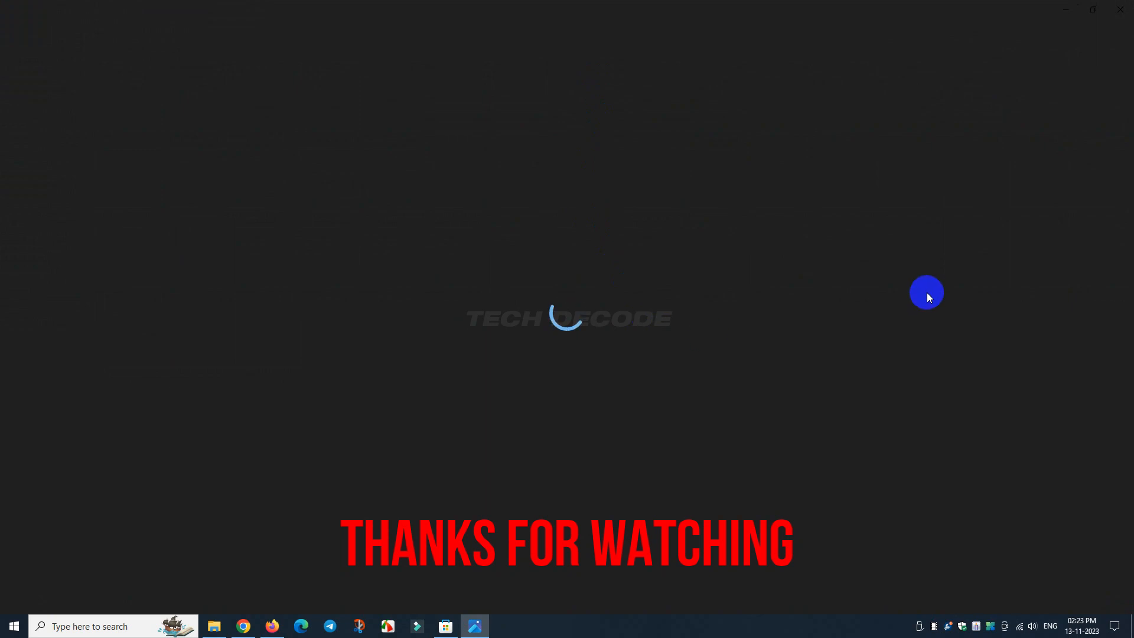
pyautogui.moveTo(1040, 103)
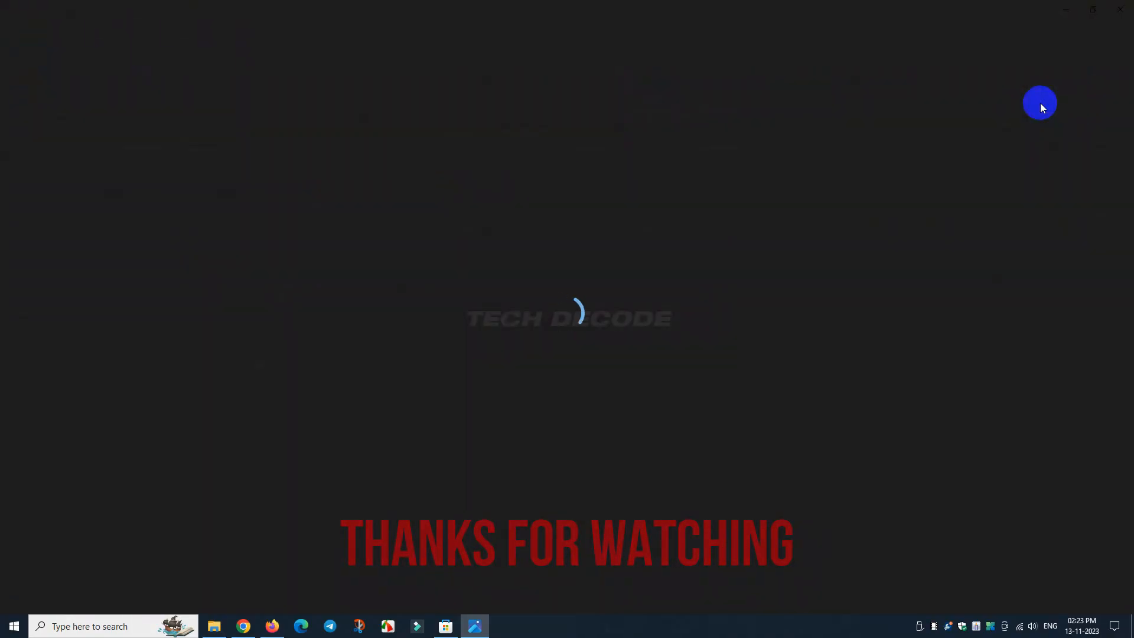